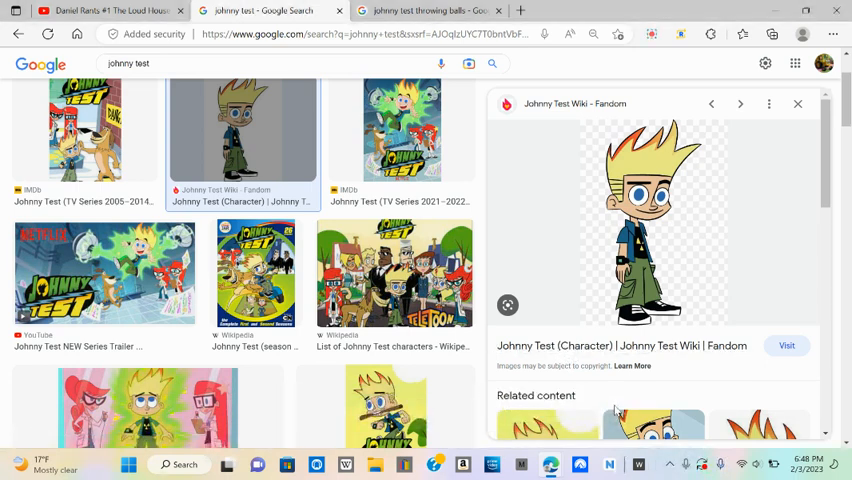
mouse_move(352, 204)
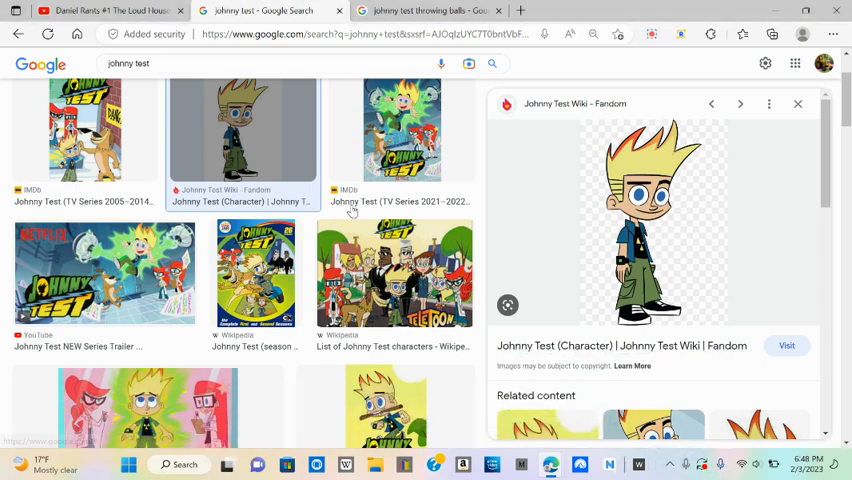
- Switch from the Johnny Test image results to the Loud House rant video
left_click(100, 12)
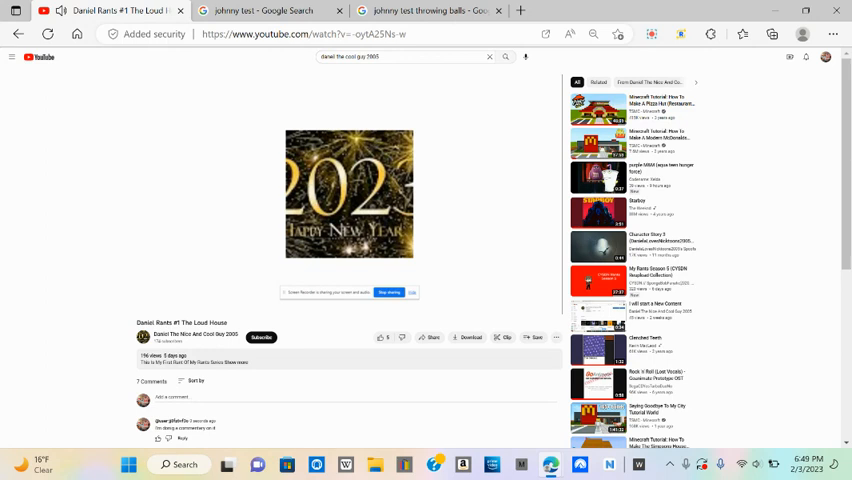
- Play the rant video, then bring up the Johnny Test throwing balls image results
left_click(348, 196)
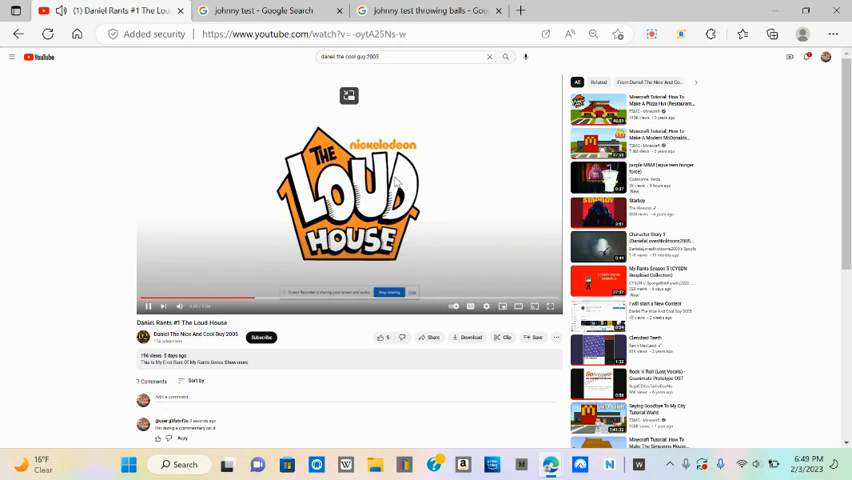
left_click(428, 10)
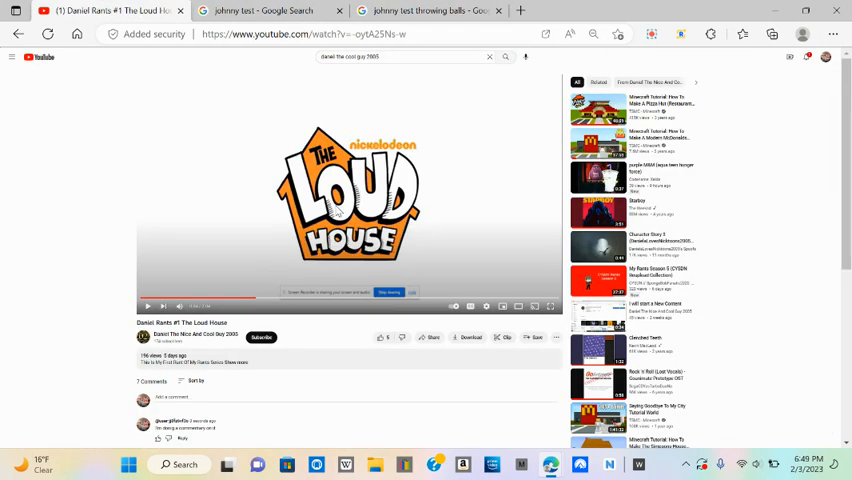
left_click(148, 306)
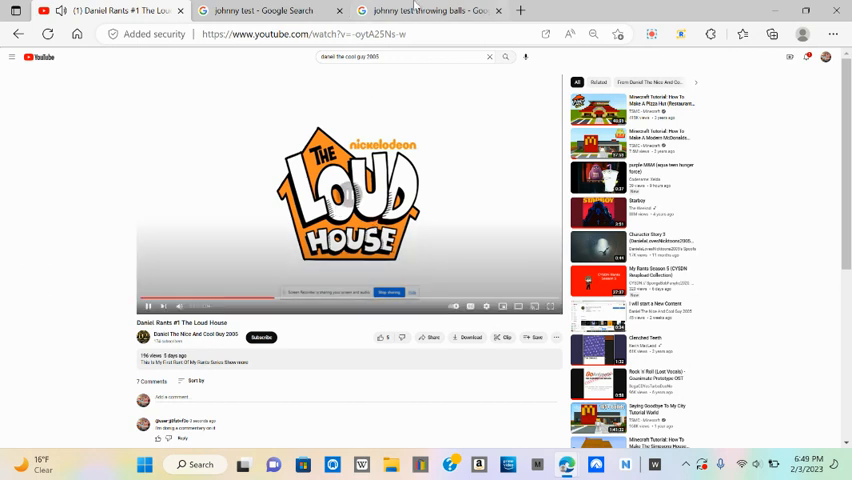
left_click(430, 12)
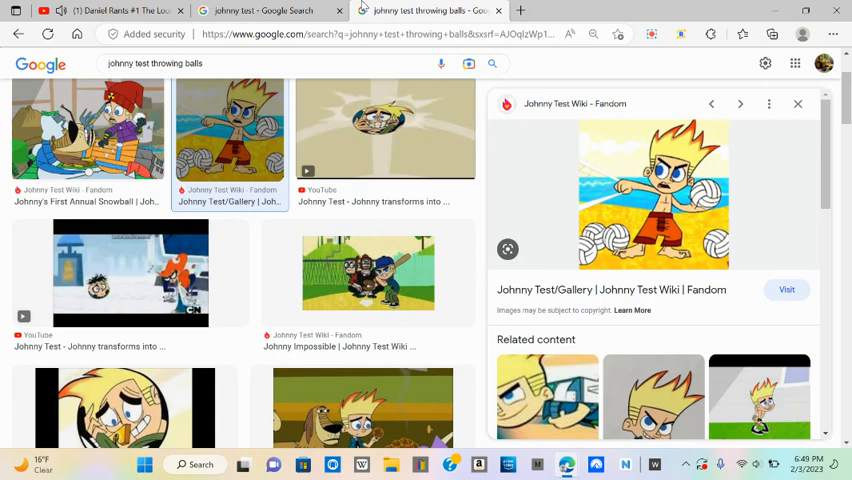
- Resume the rant video briefly and return to the Johnny Test throwing balls images
left_click(90, 12)
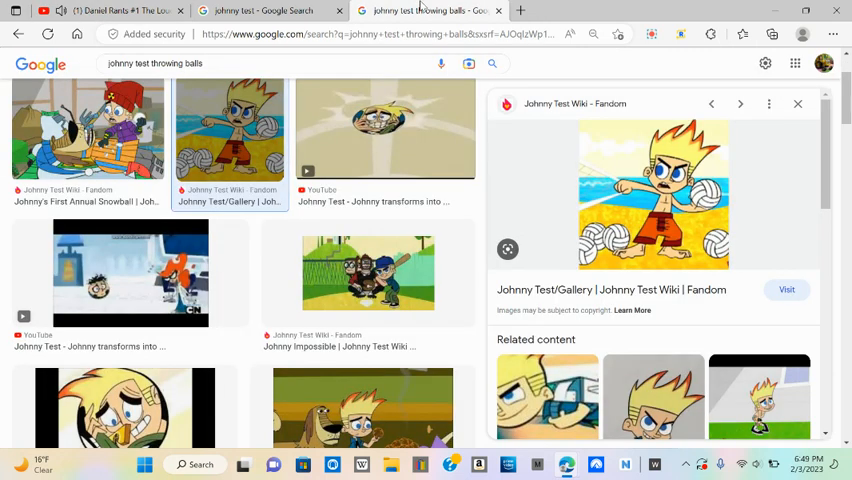
left_click(100, 12)
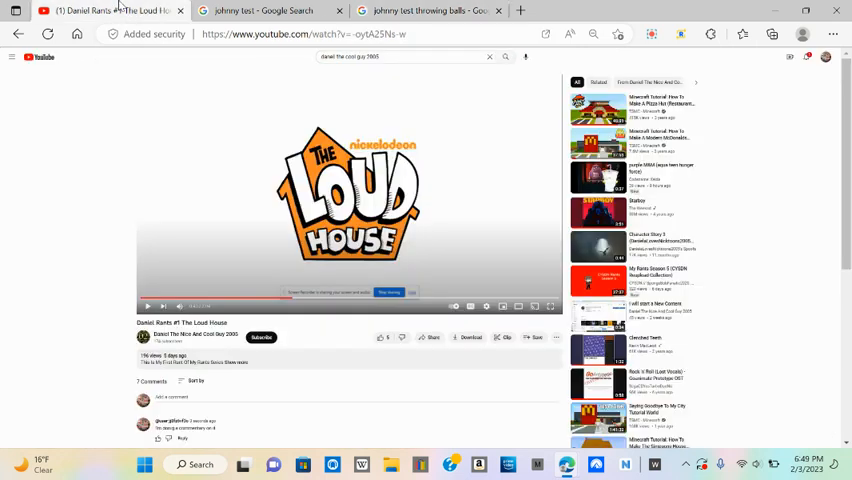
left_click(148, 306)
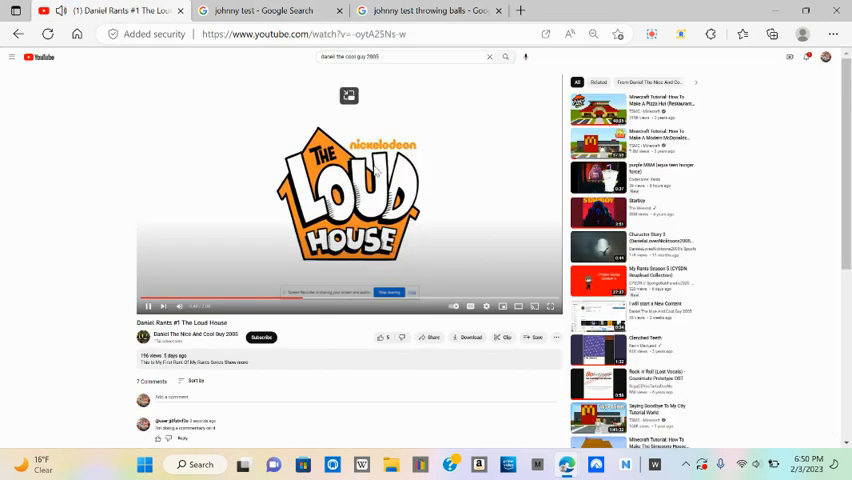
mouse_move(364, 256)
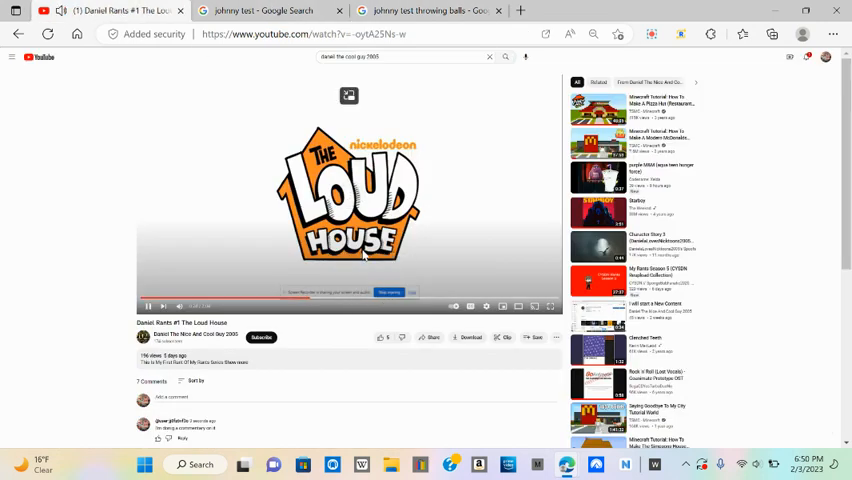
left_click(430, 12)
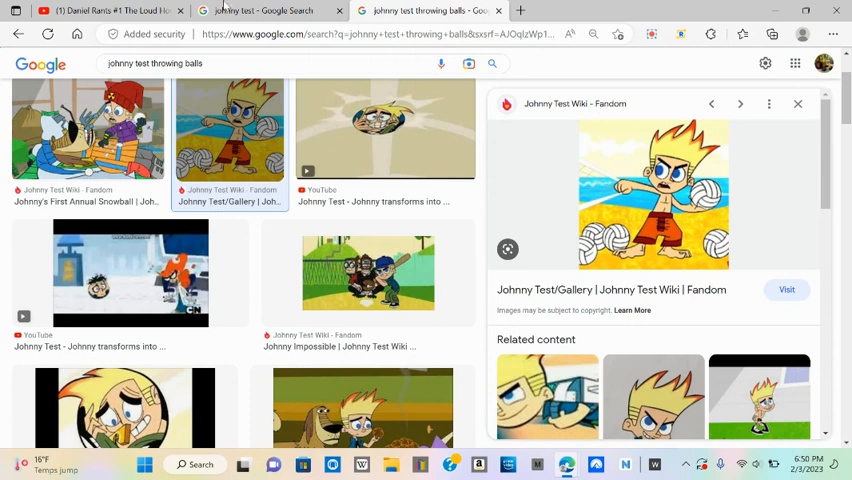
- Revisit the rant video, the throwing balls results and the Johnny Test character results
left_click(110, 12)
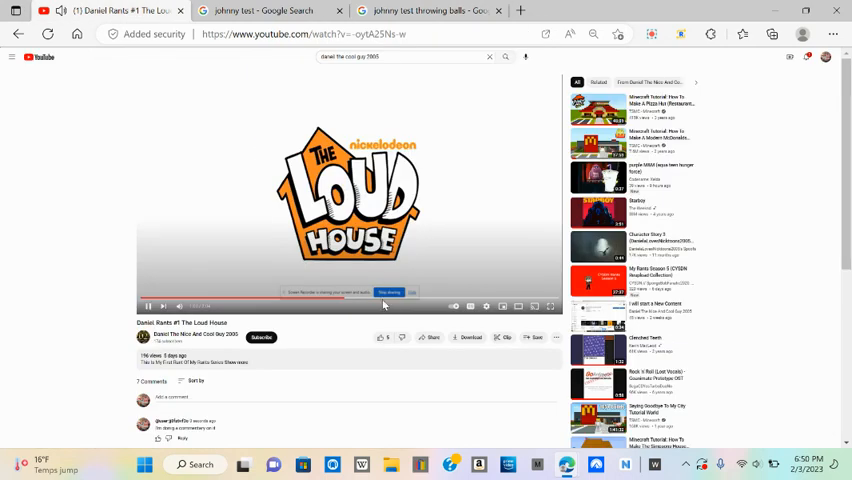
left_click(430, 10)
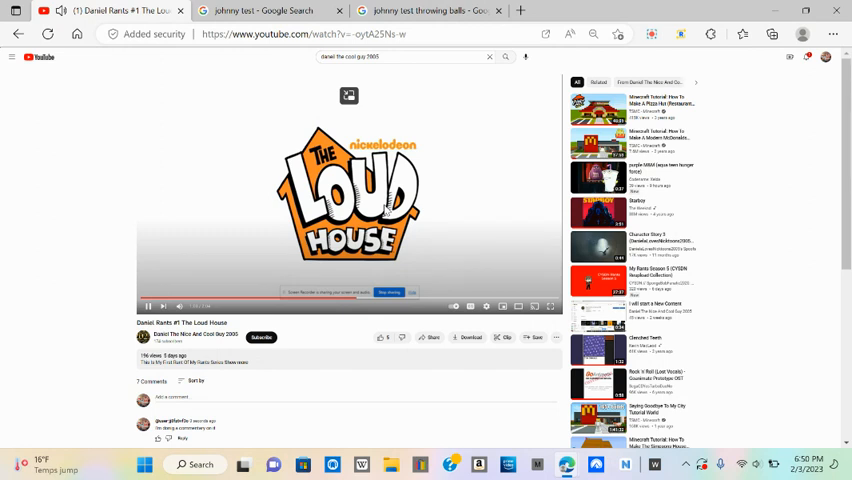
left_click(268, 12)
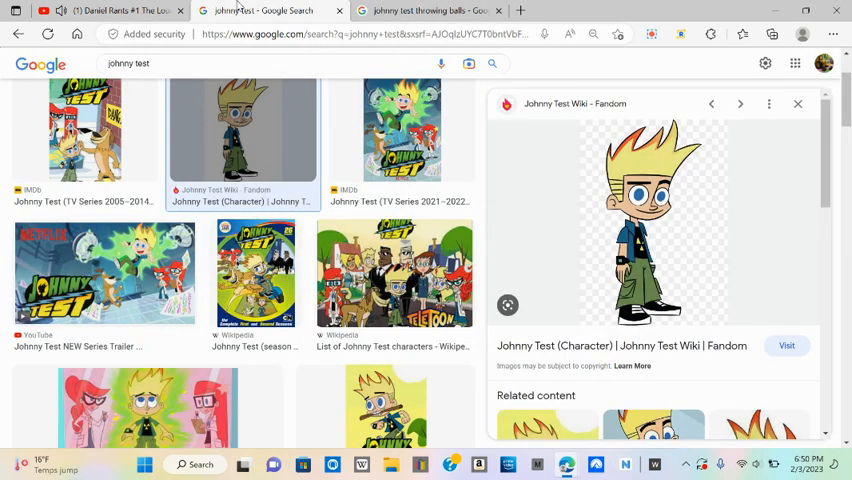
- Alternate once more between the rant video and throwing balls images, ending on the video
left_click(110, 12)
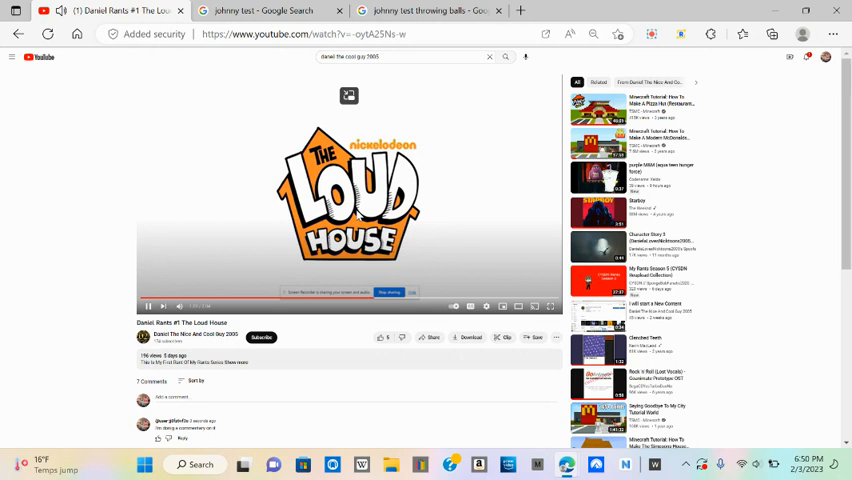
left_click(428, 12)
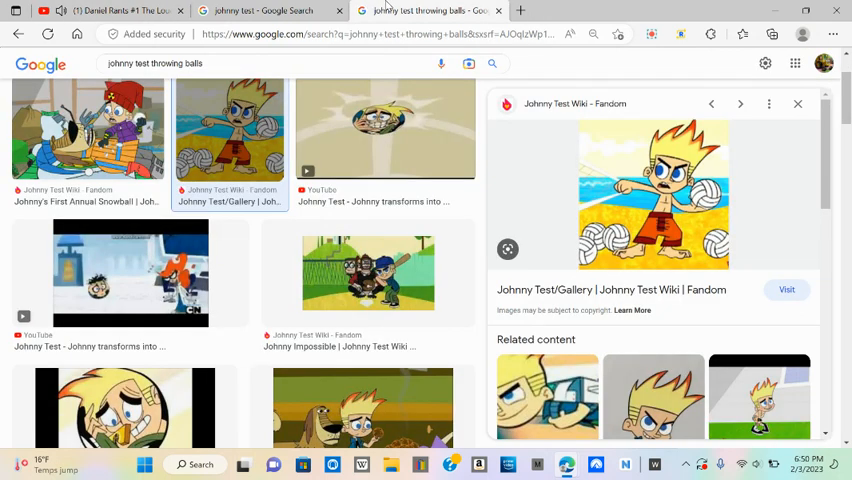
left_click(110, 12)
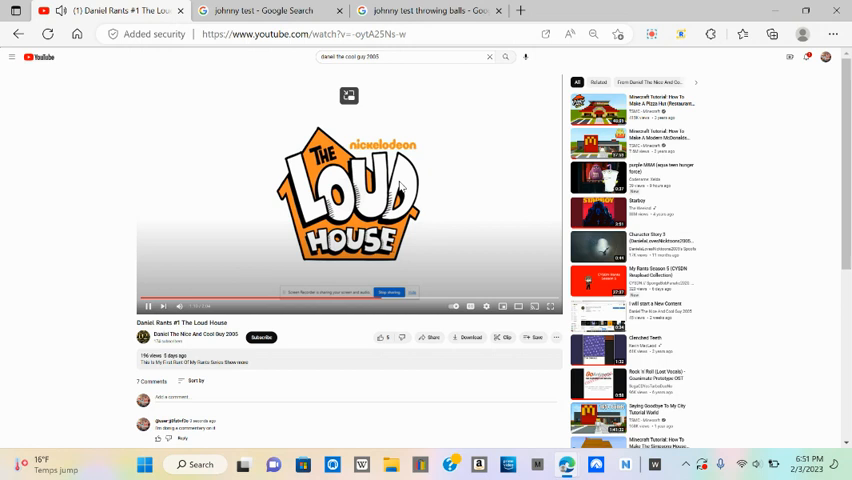
mouse_move(440, 208)
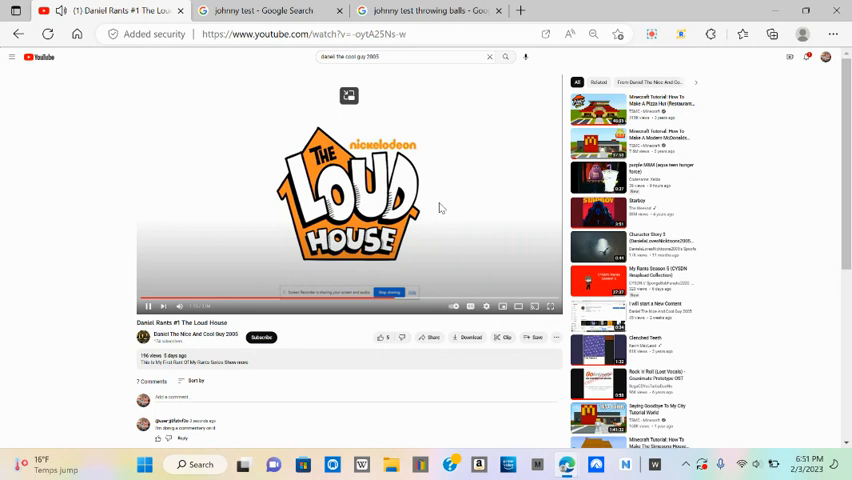
left_click(428, 12)
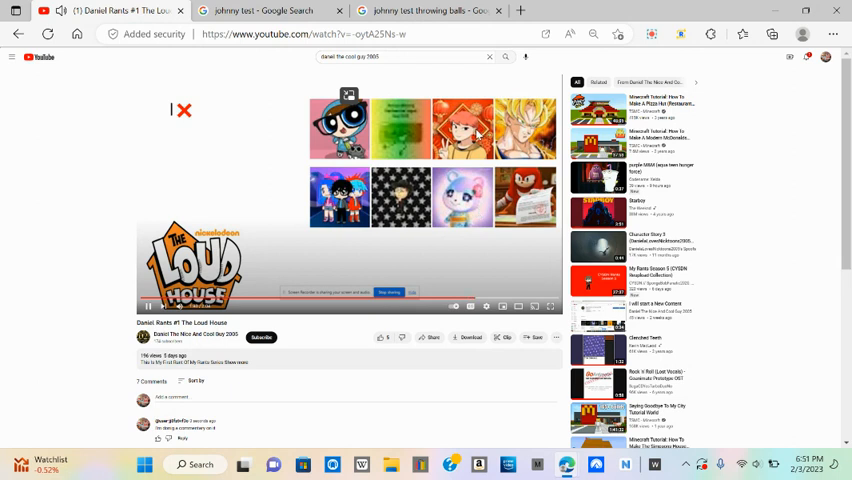
mouse_move(536, 150)
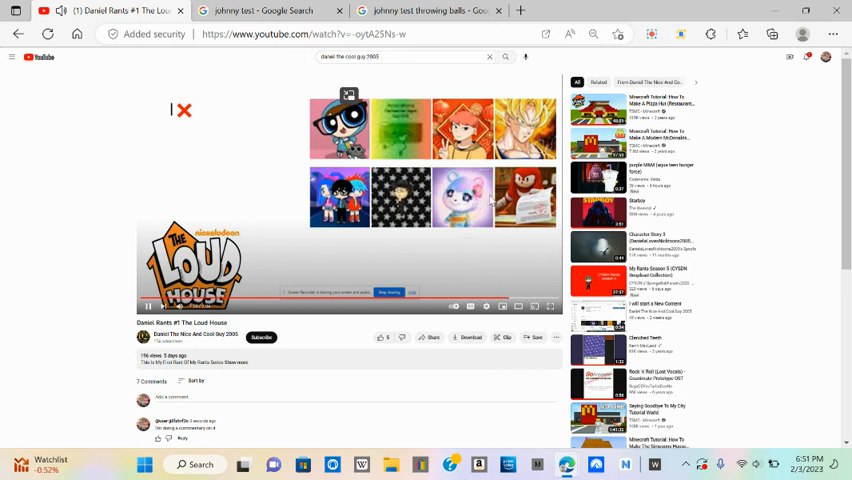
mouse_move(504, 204)
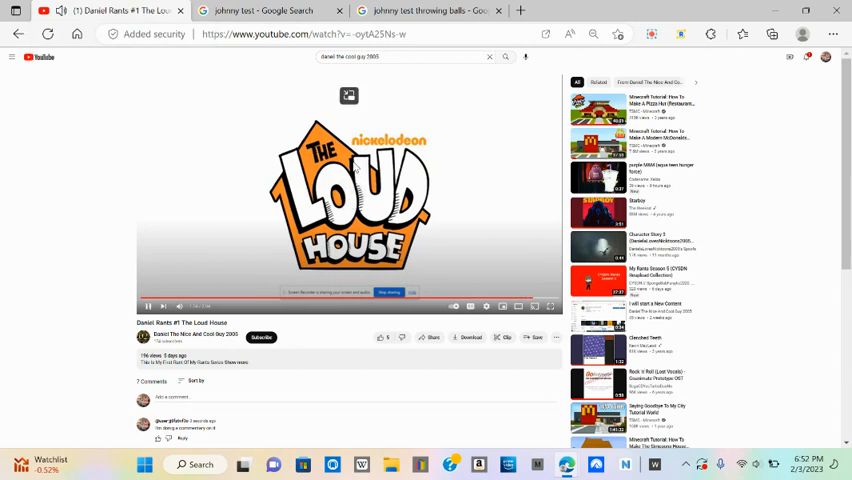
left_click(430, 12)
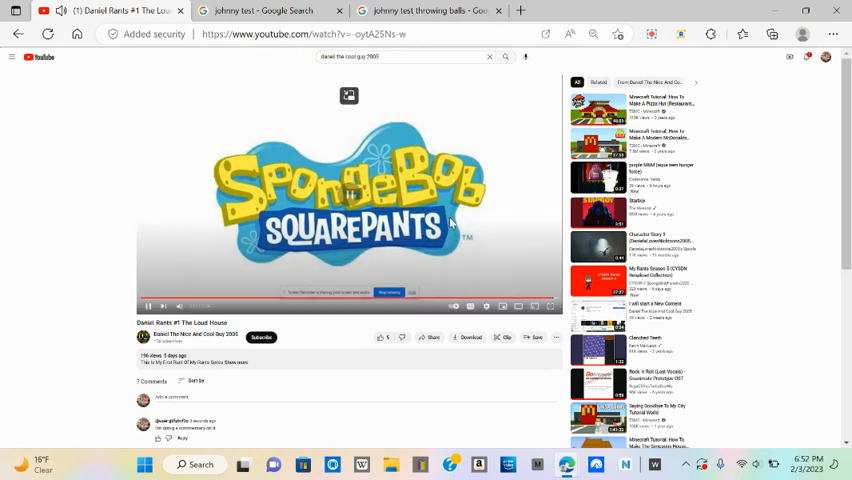
- Switch from the rant video to the Johnny Test throwing balls image results
left_click(430, 12)
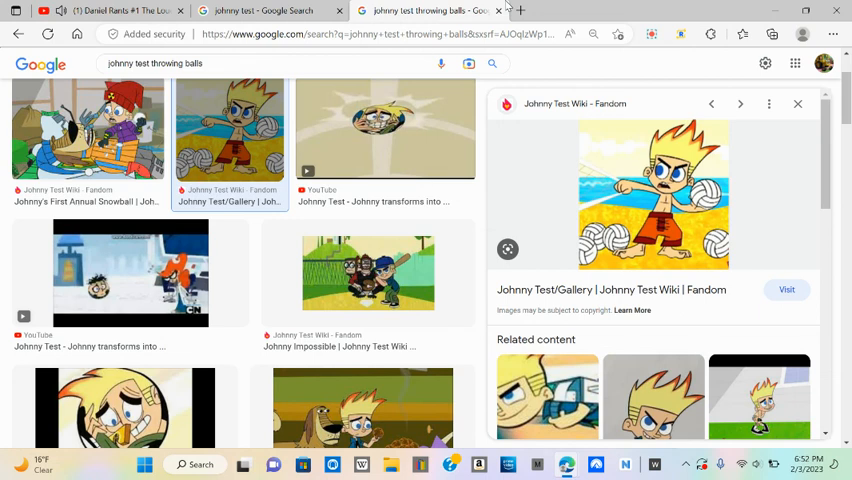